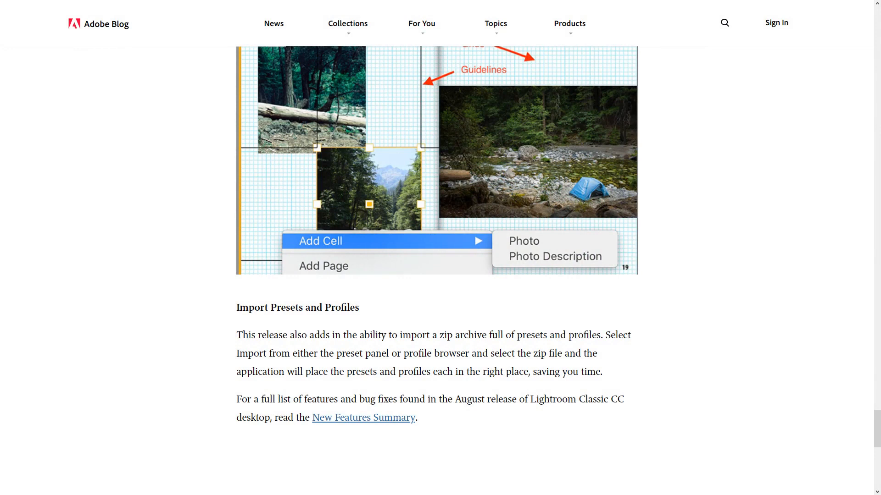
scroll(down, 3)
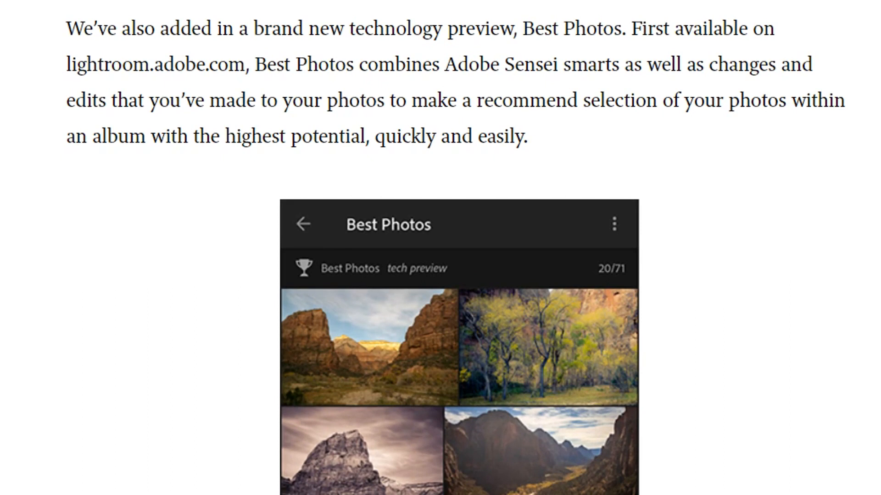
scroll(down, 3)
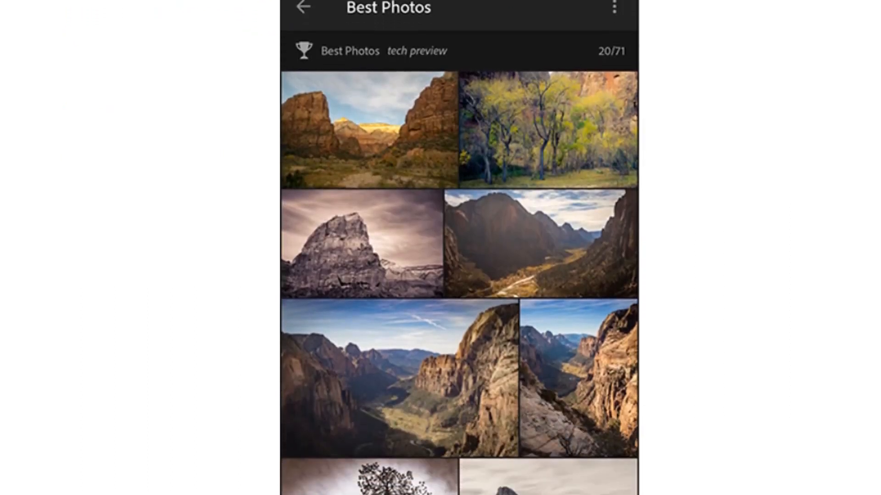
scroll(down, 3)
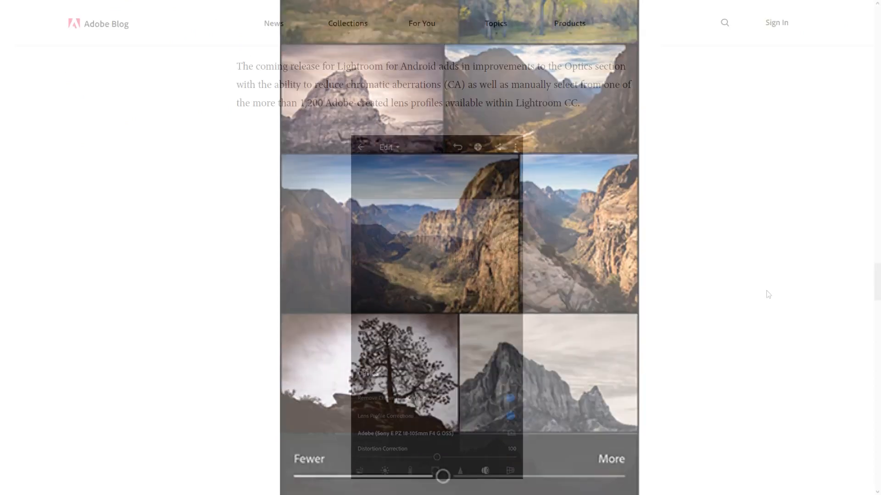
scroll(up, 3)
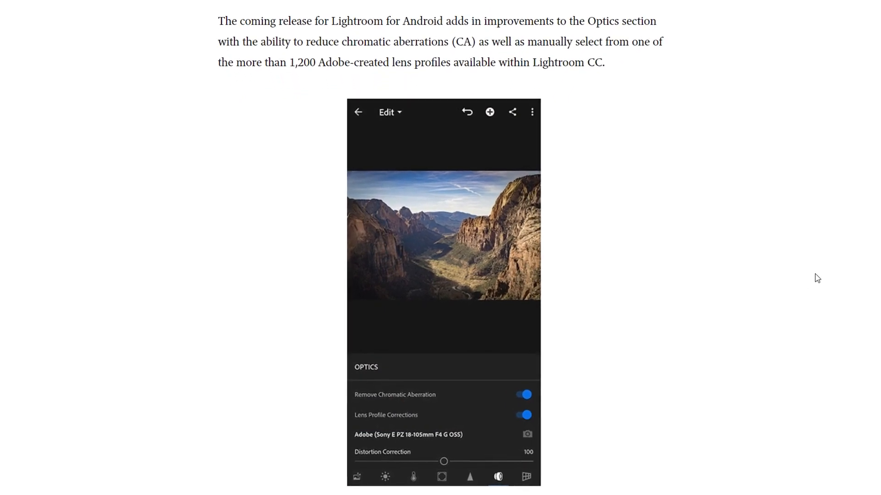
scroll(up, 3)
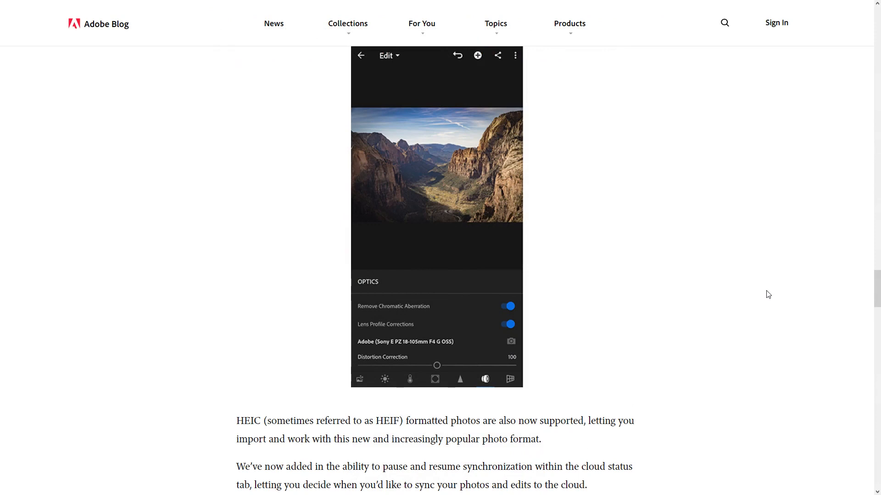
scroll(down, 3)
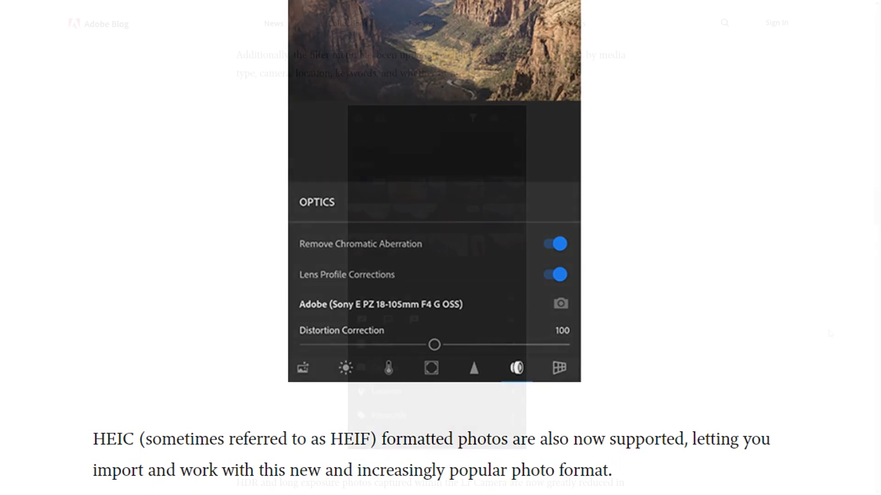
scroll(down, 3)
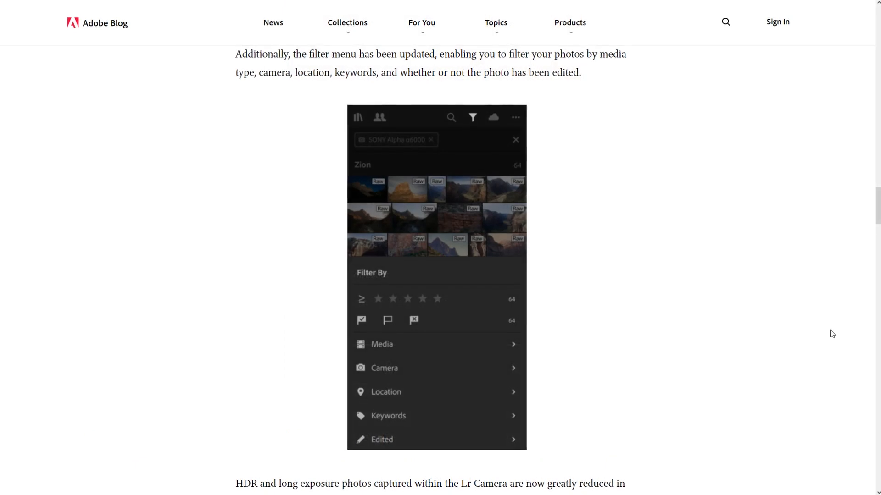
scroll(up, 3)
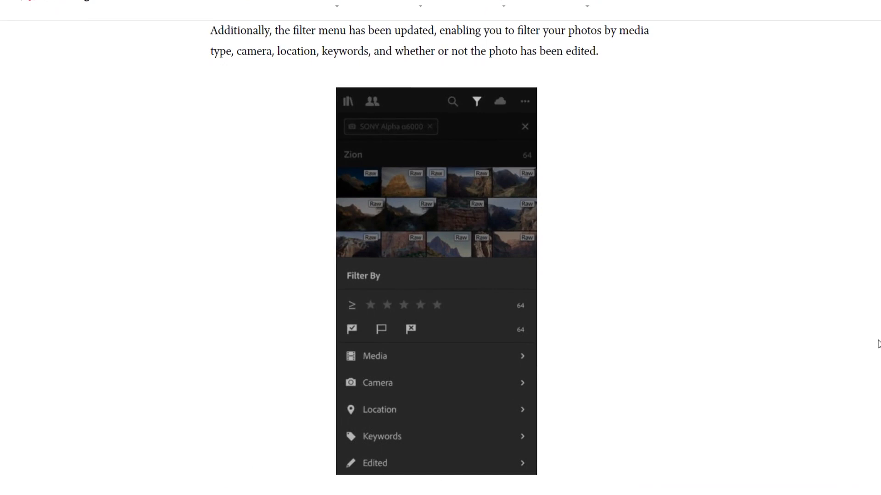
scroll(up, 3)
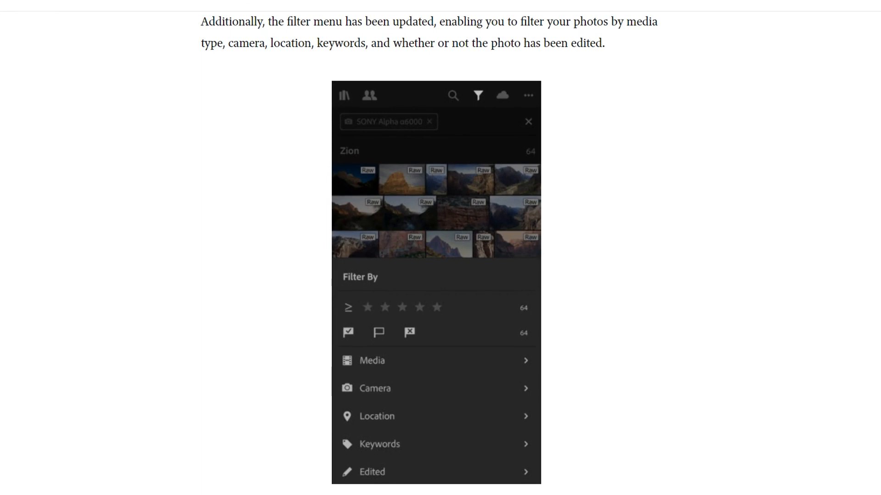
scroll(down, 3)
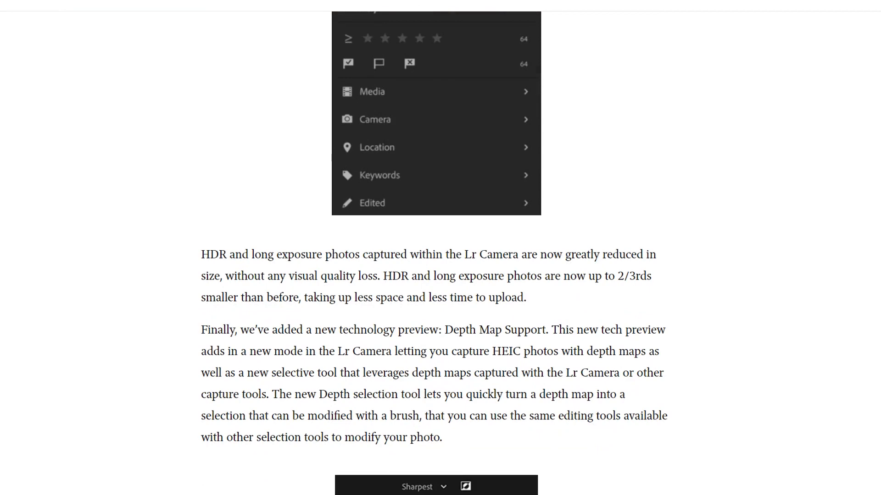
scroll(down, 3)
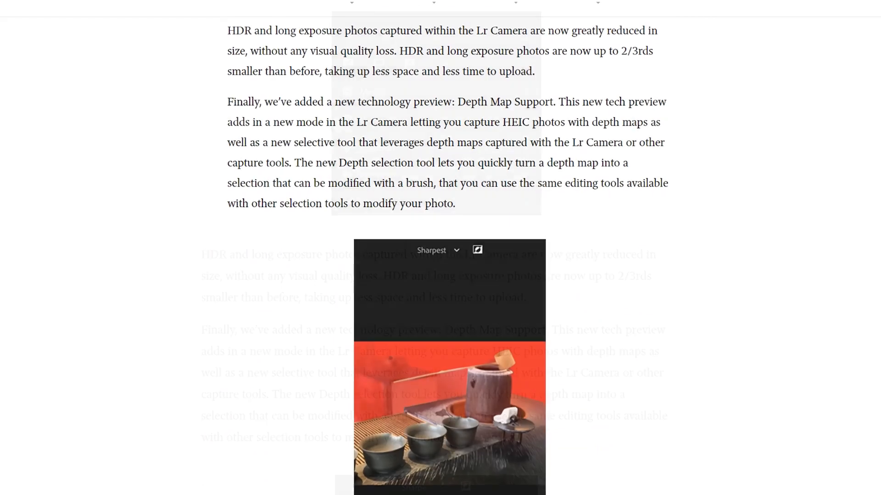
scroll(up, 3)
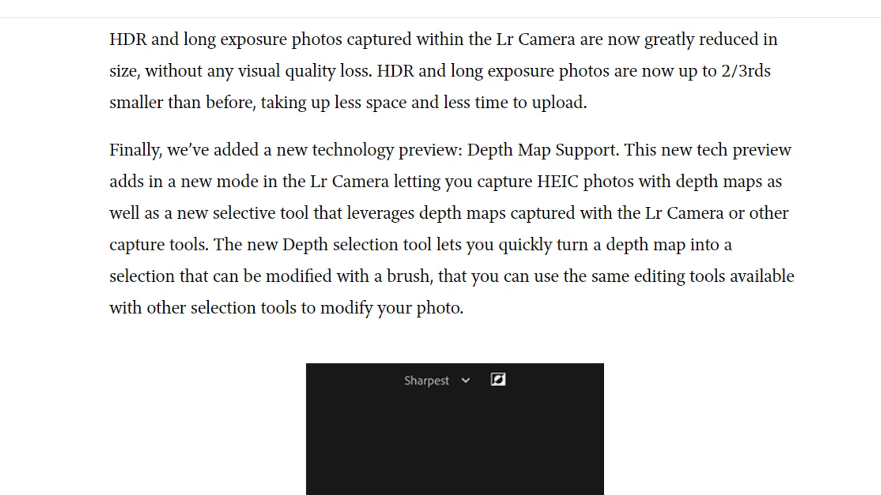
scroll(down, 3)
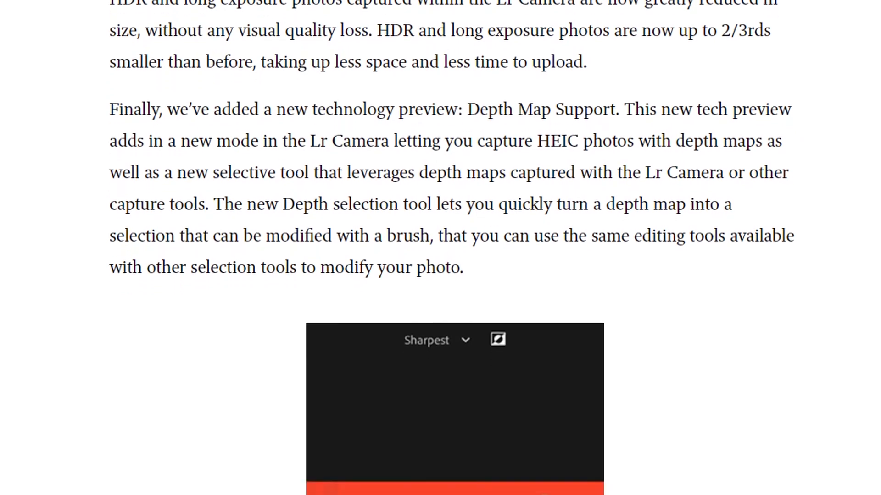
scroll(down, 3)
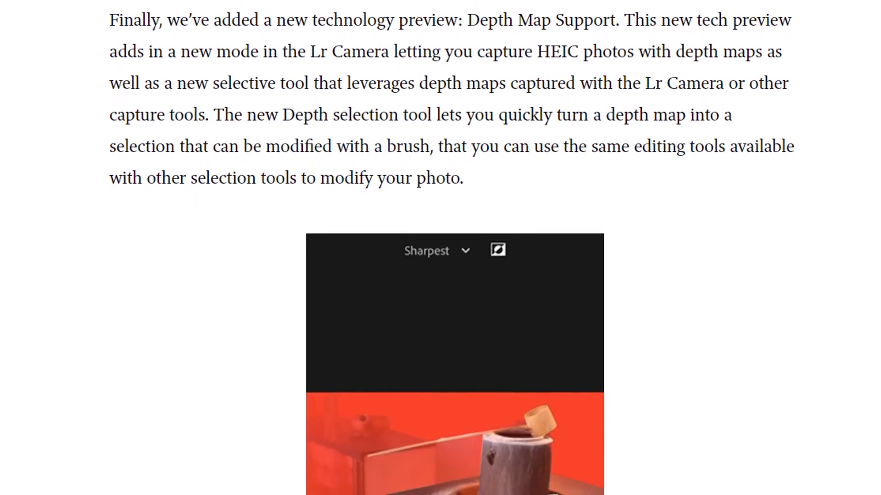
scroll(down, 3)
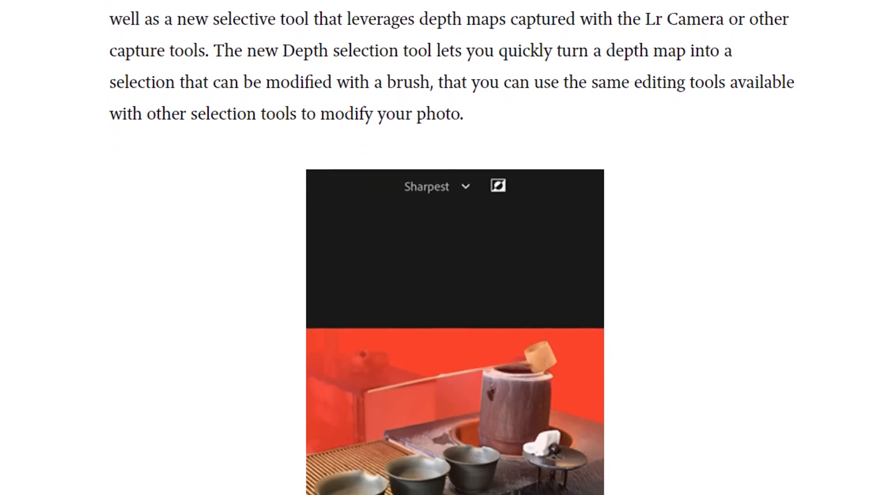
scroll(down, 3)
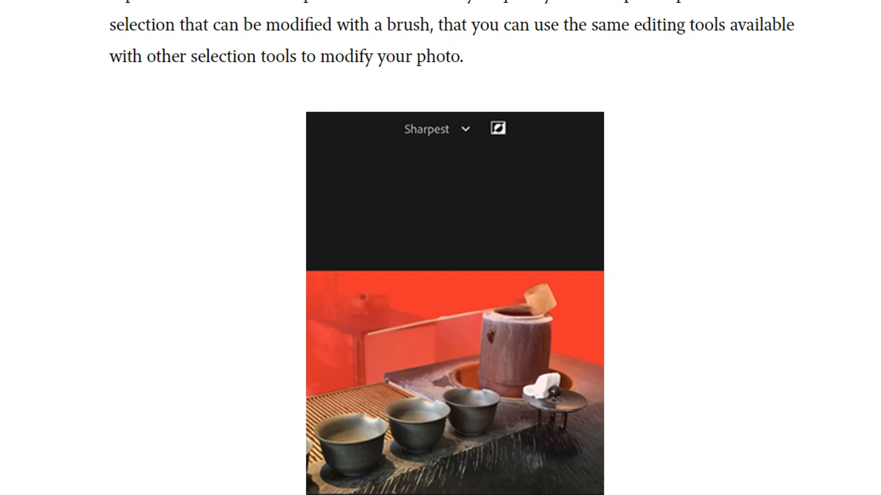
scroll(down, 3)
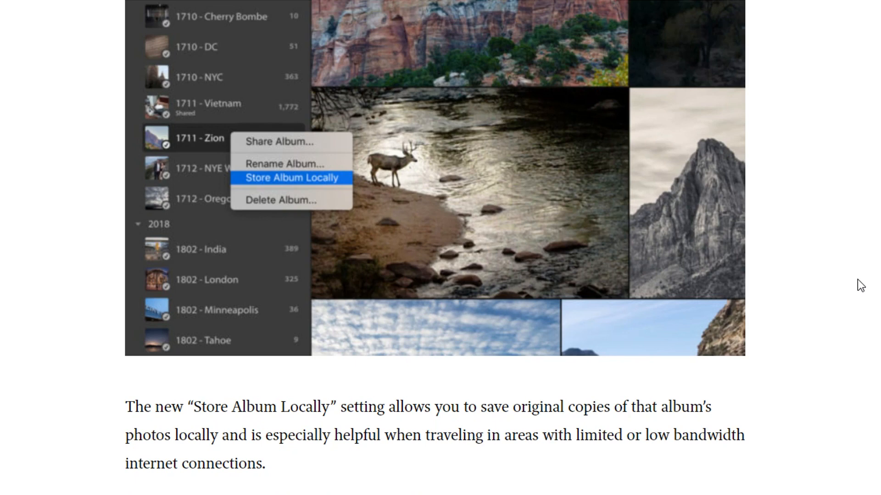
scroll(up, 3)
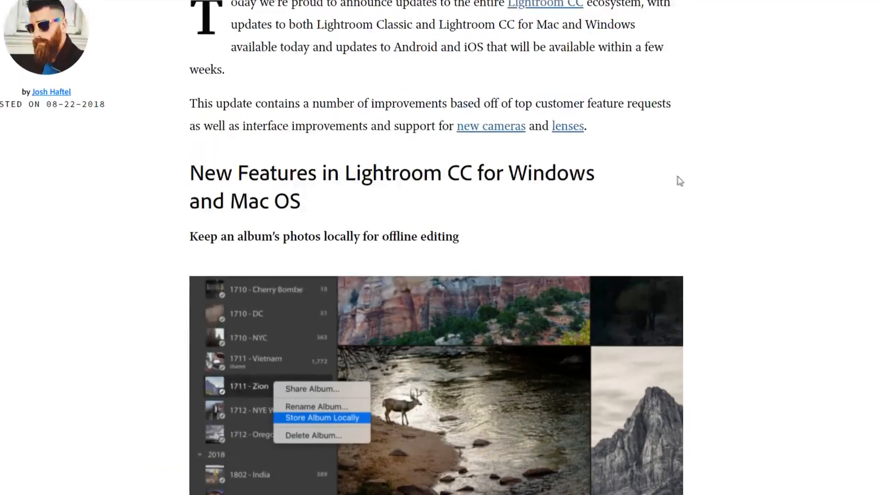
scroll(up, 3)
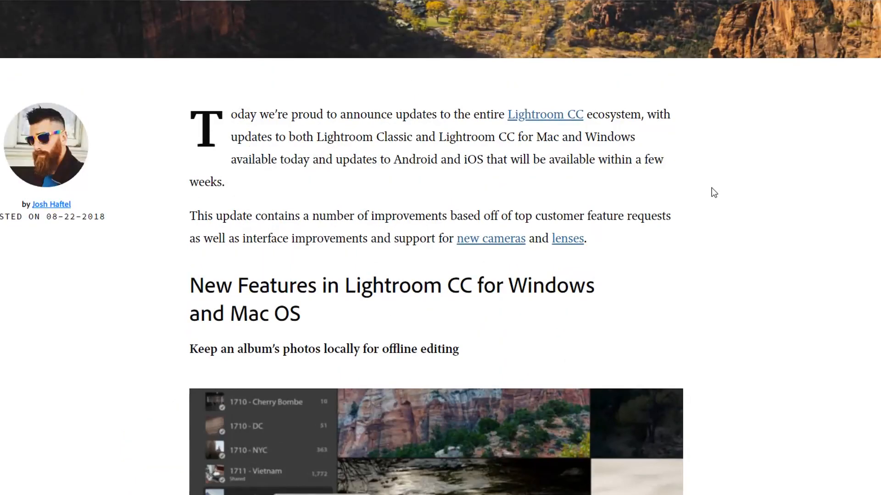